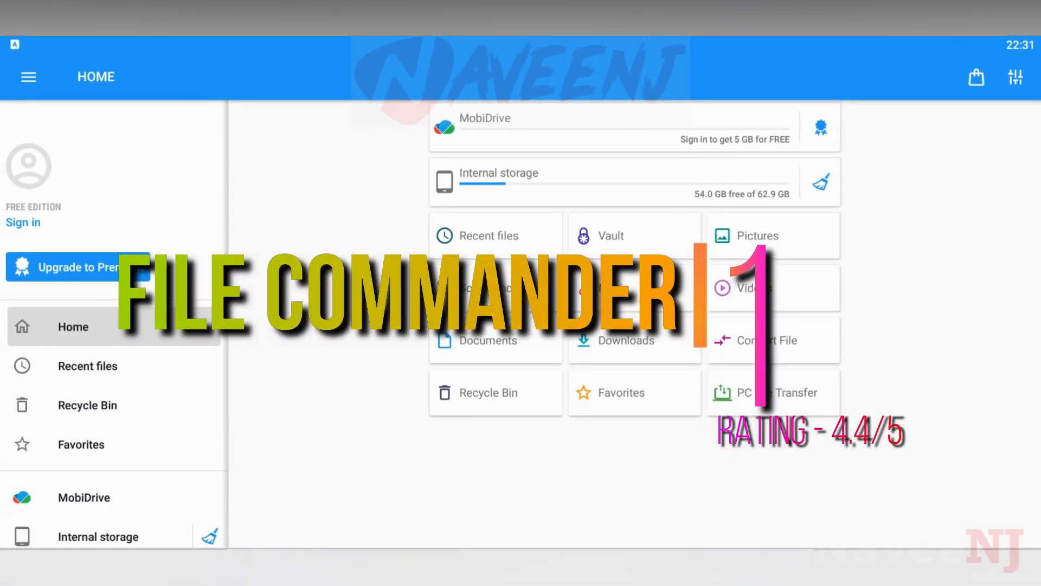
- Browse the Pictures collection, scrolling down through its thumbnails
{"action": "left_click", "coordinate": [748, 235]}
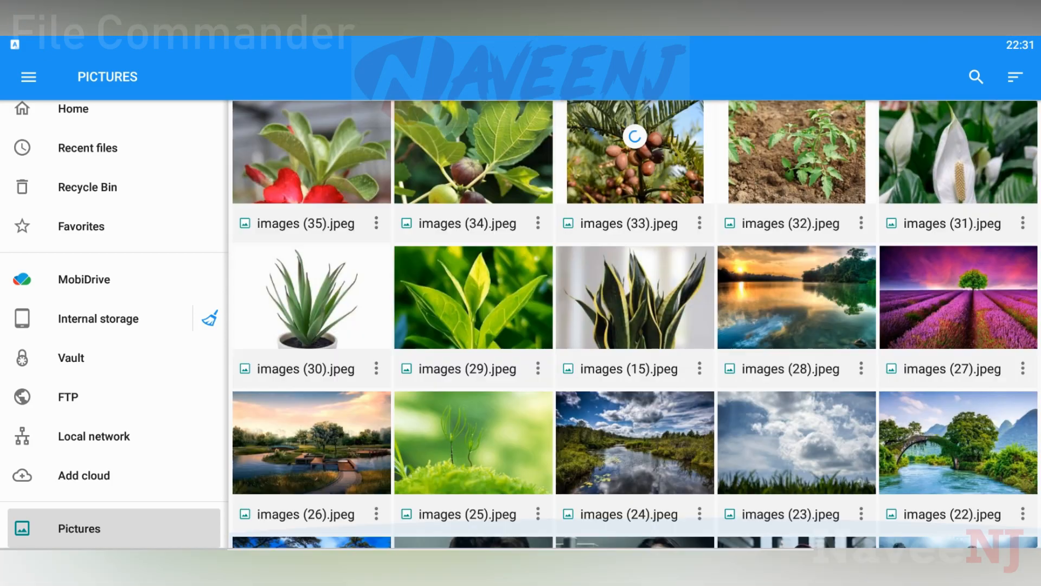
{"action": "scroll", "scroll_direction": "down", "scroll_amount": 3}
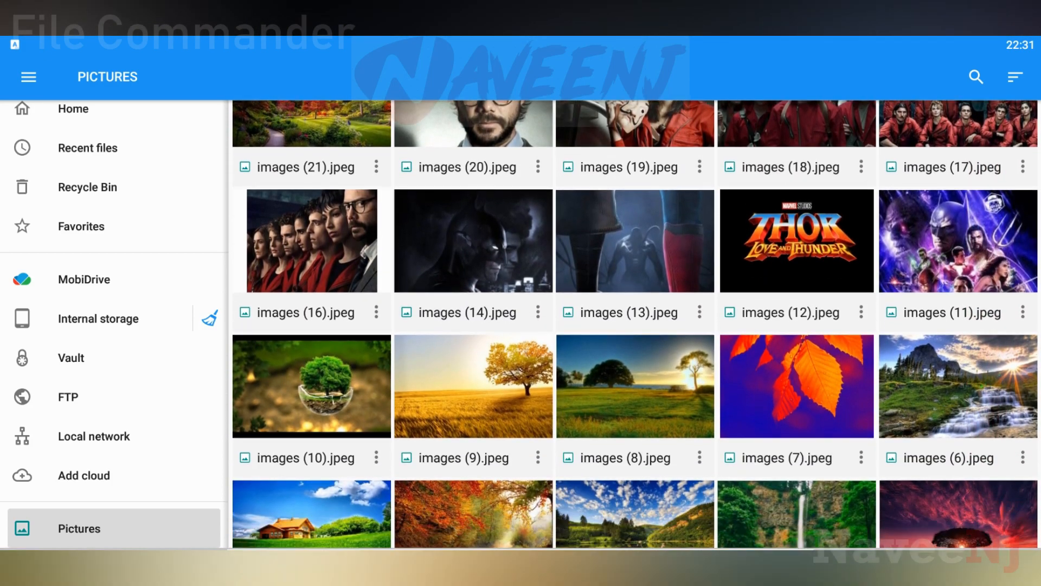
{"action": "scroll", "scroll_direction": "down", "scroll_amount": 3}
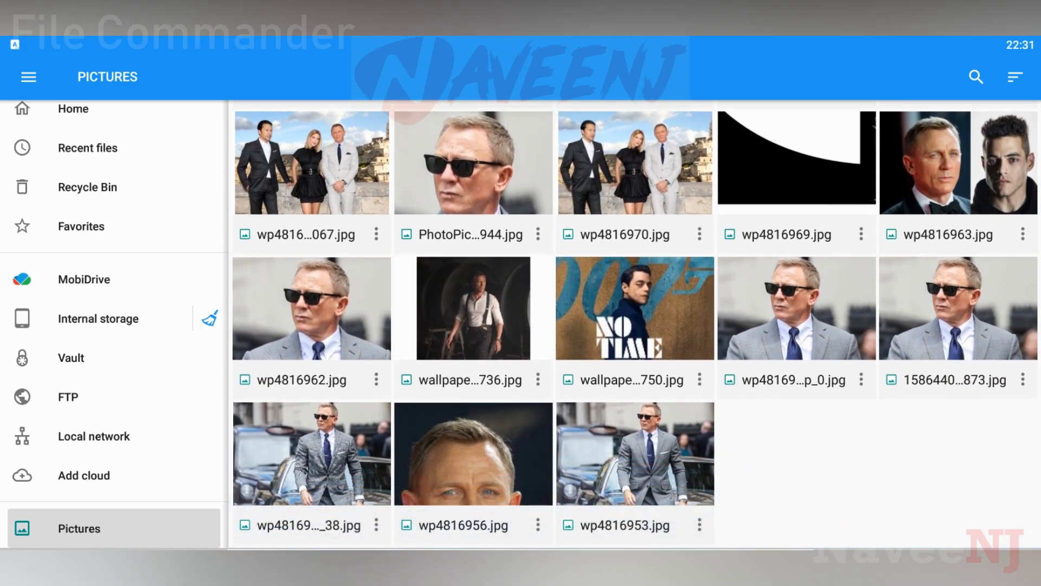
{"action": "scroll", "scroll_direction": "down", "scroll_amount": 3}
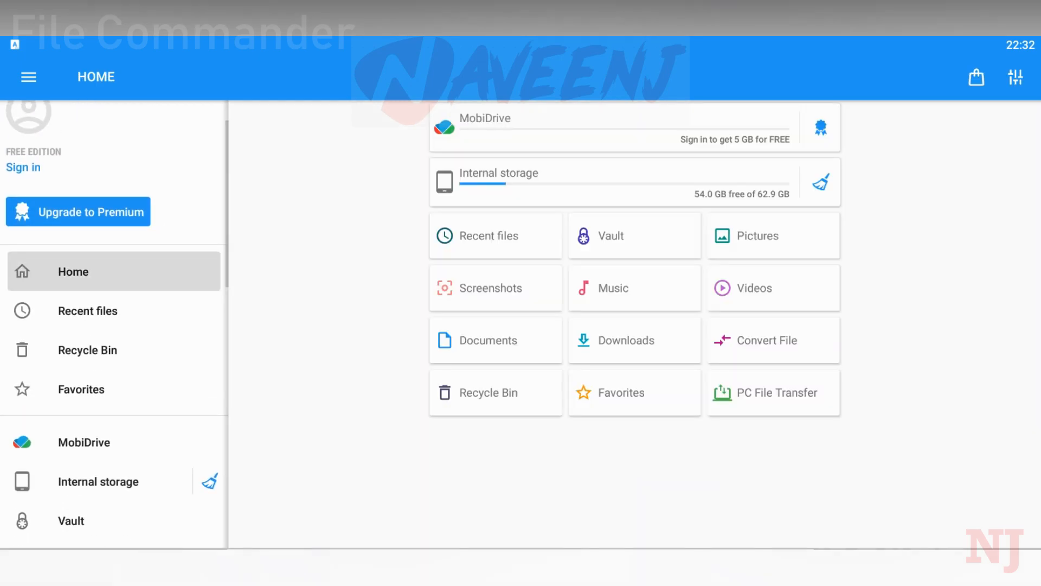
{"action": "left_click", "coordinate": [753, 287]}
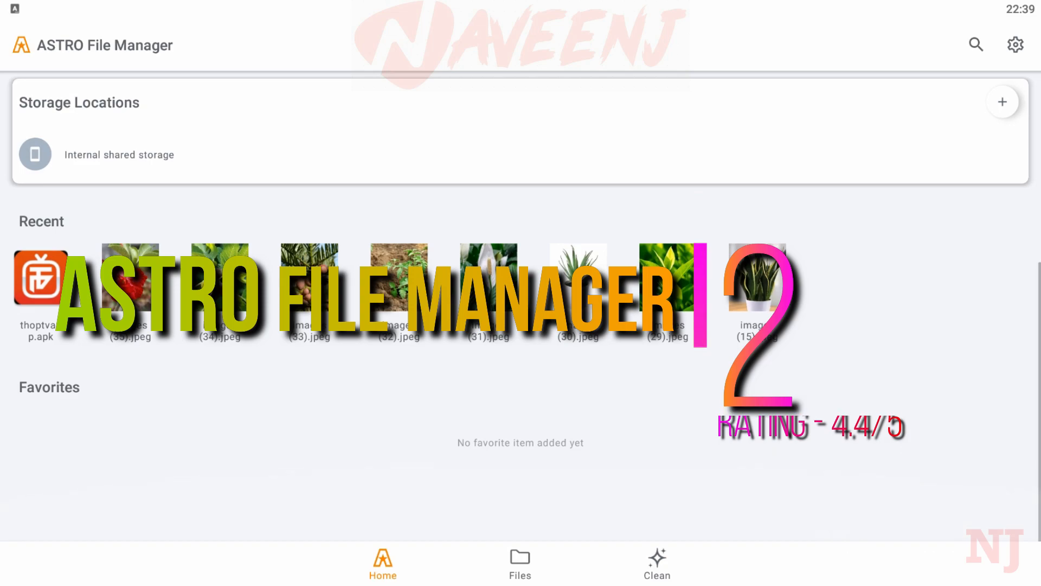
- Flip between the home overview, the internal storage browser and the storage cleanup suggestions
{"action": "left_click", "coordinate": [519, 563]}
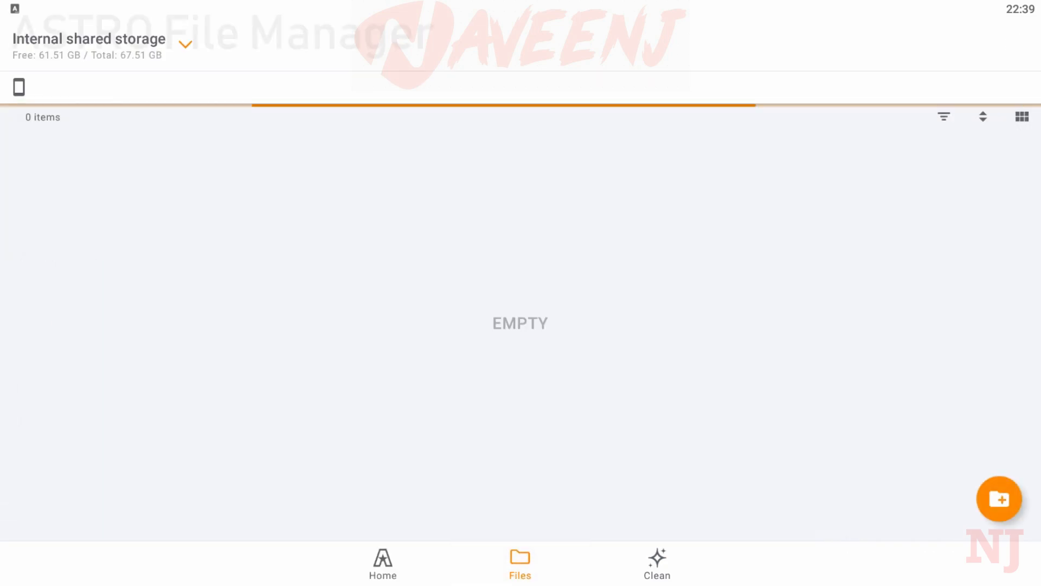
{"action": "left_click", "coordinate": [381, 562]}
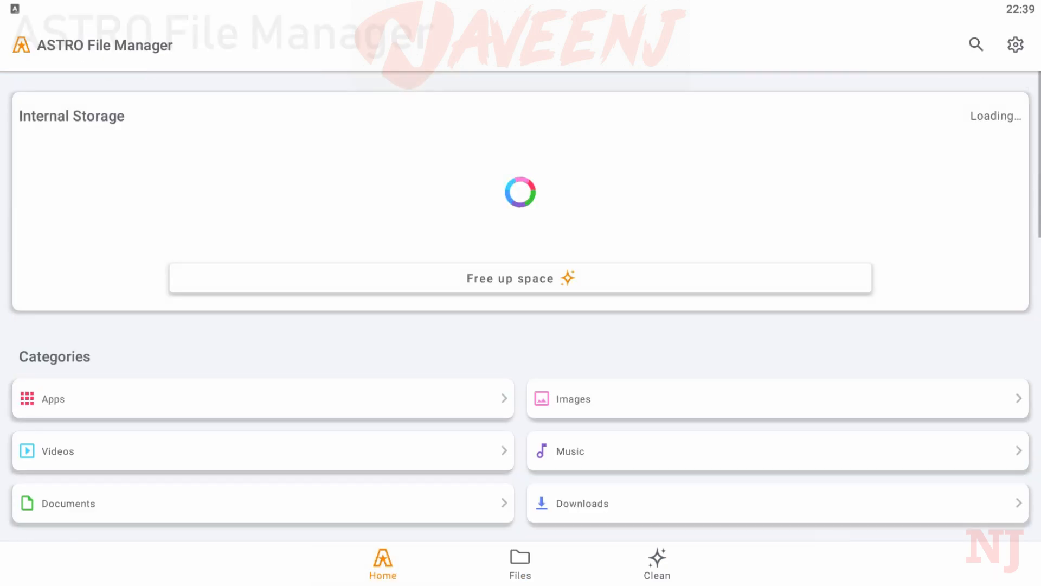
{"action": "left_click", "coordinate": [519, 563]}
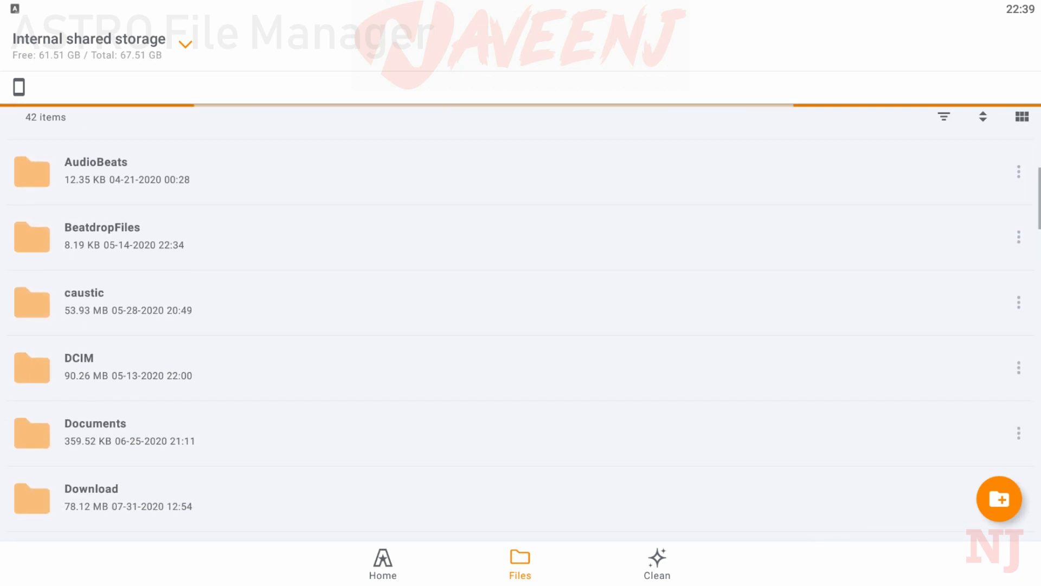
{"action": "left_click", "coordinate": [655, 561]}
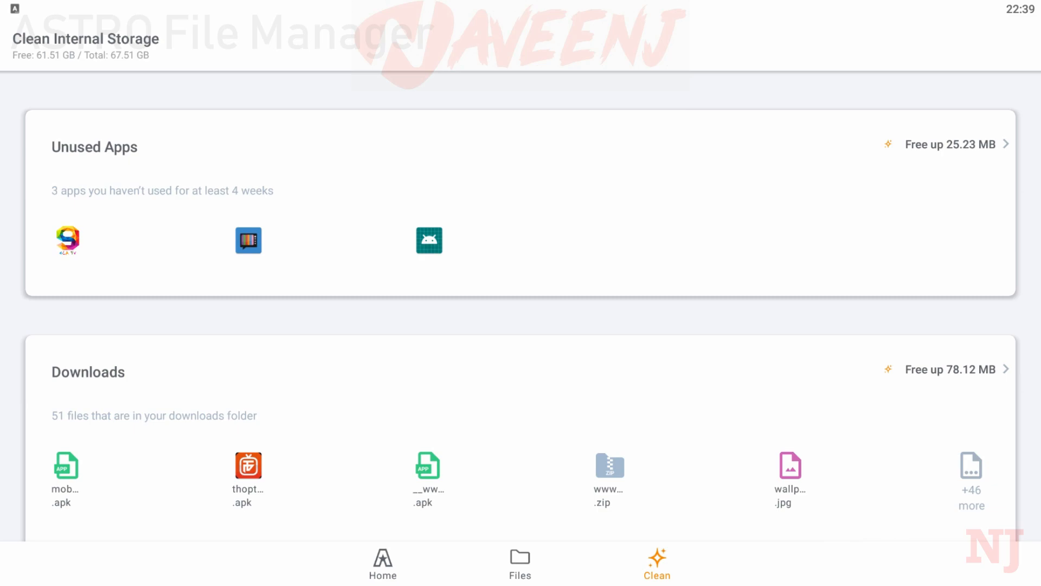
{"action": "left_click", "coordinate": [382, 562]}
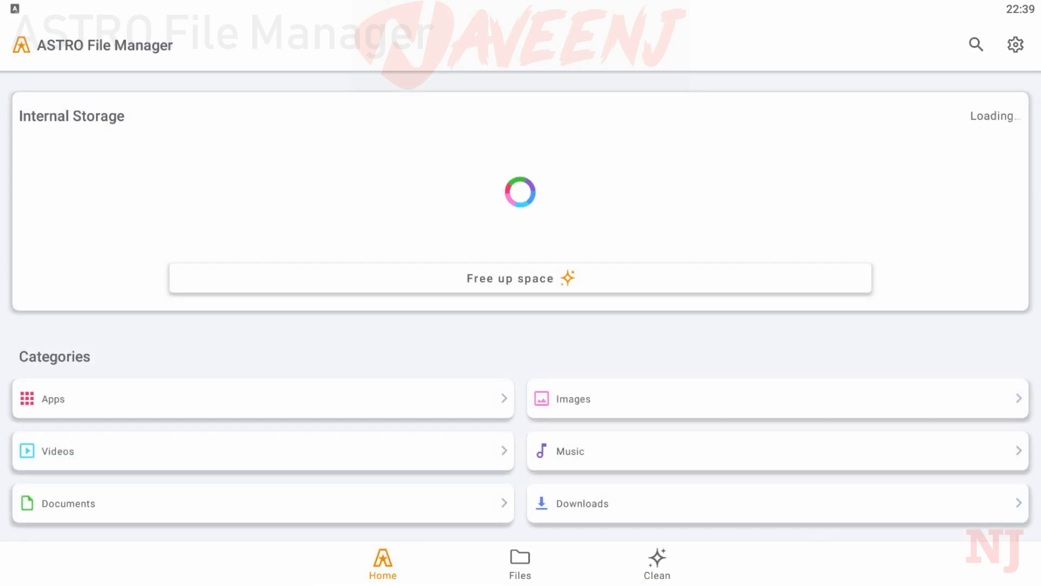
- Look through the Images category, then return to the home overview
{"action": "left_click", "coordinate": [774, 398]}
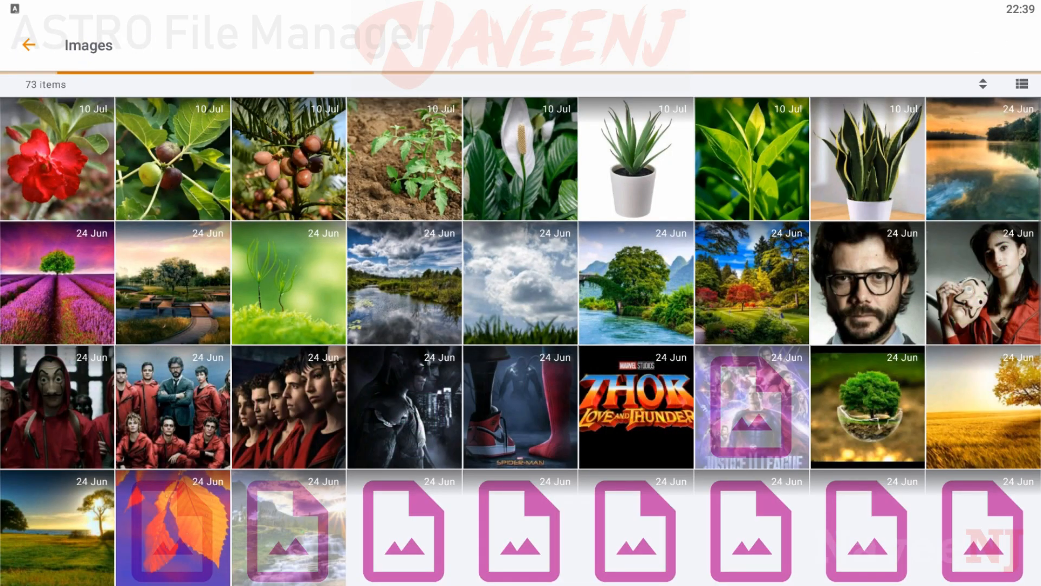
{"action": "scroll", "scroll_direction": "down", "scroll_amount": 3}
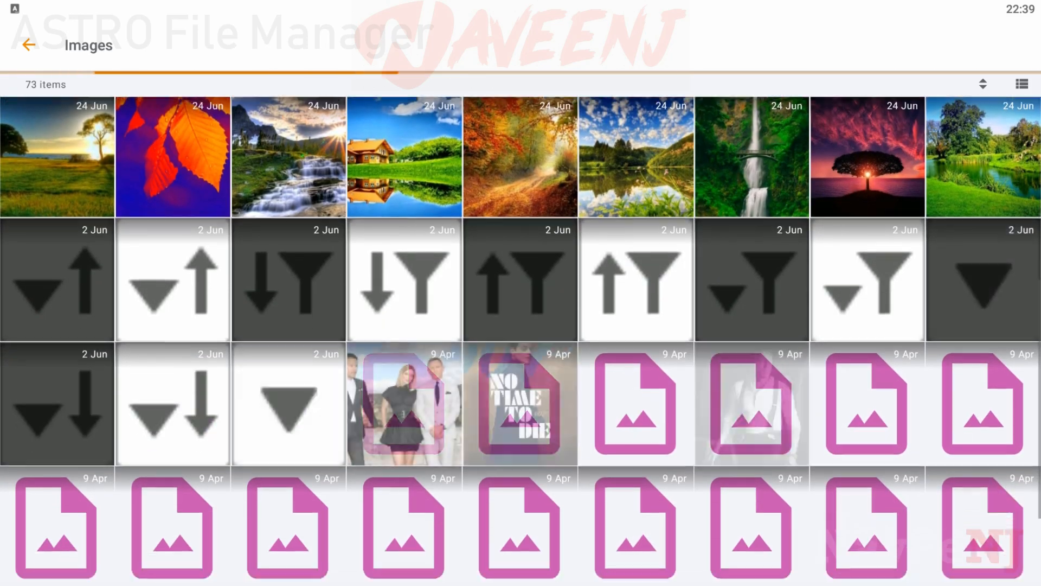
{"action": "scroll", "scroll_direction": "down", "scroll_amount": 3}
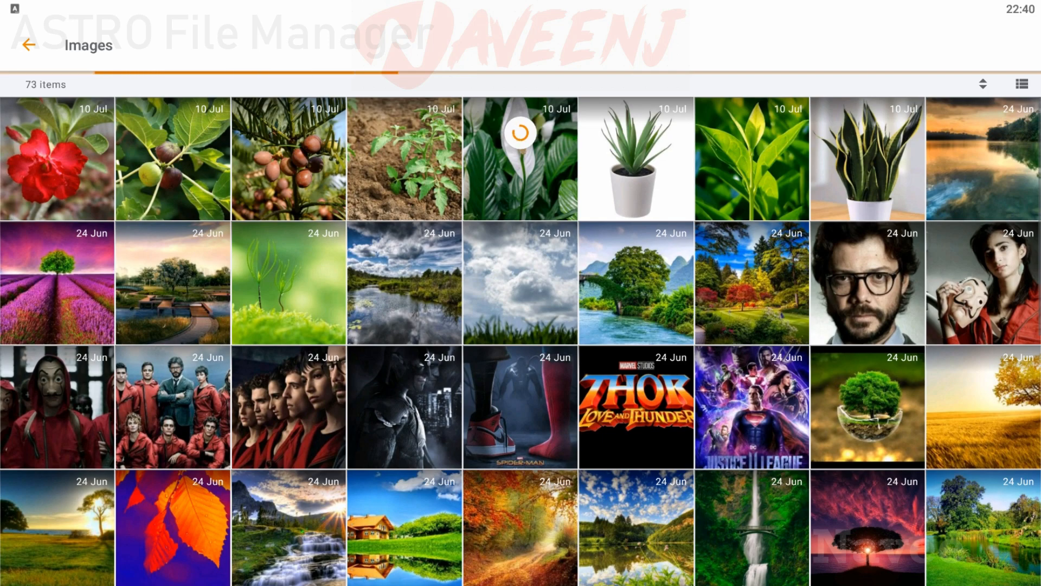
{"action": "left_click", "coordinate": [27, 45]}
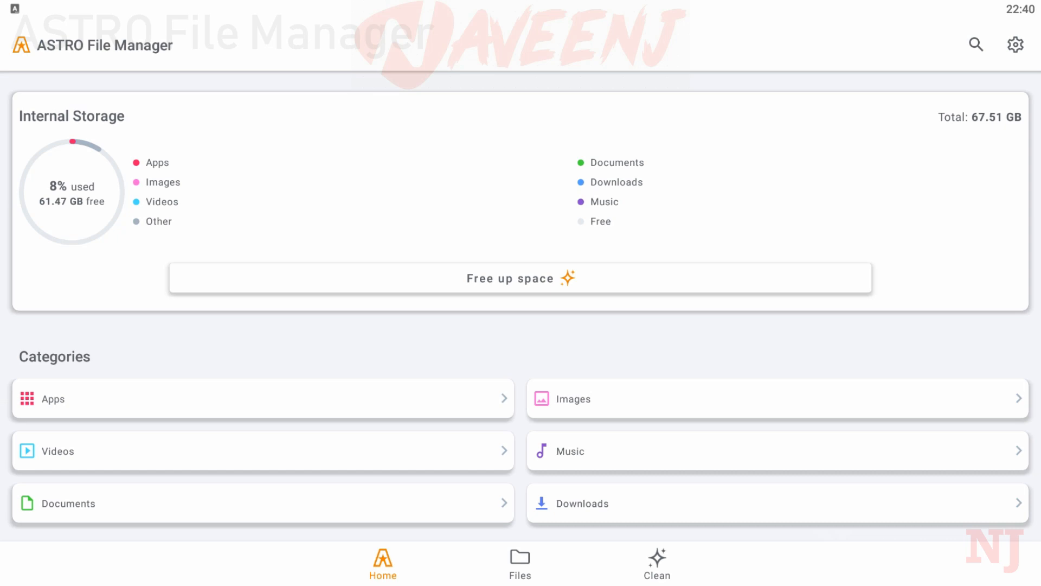
- Scroll the Download folder, go up via '..' to /storage/emulated/0 and scroll its folders
{"action": "scroll", "scroll_direction": "down", "scroll_amount": 3}
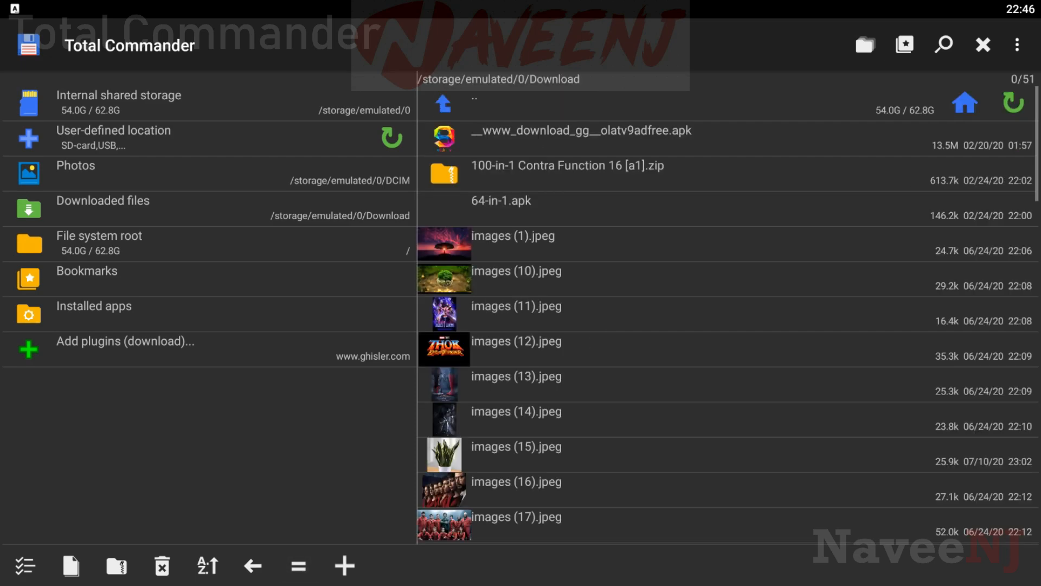
{"action": "scroll", "scroll_direction": "down", "scroll_amount": 3}
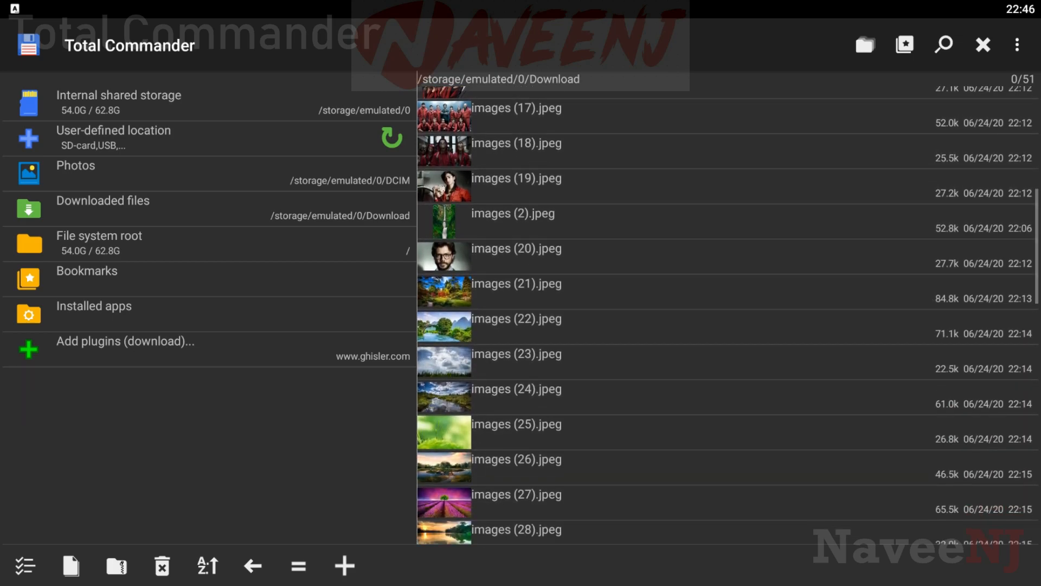
{"action": "scroll", "scroll_direction": "down", "scroll_amount": 3}
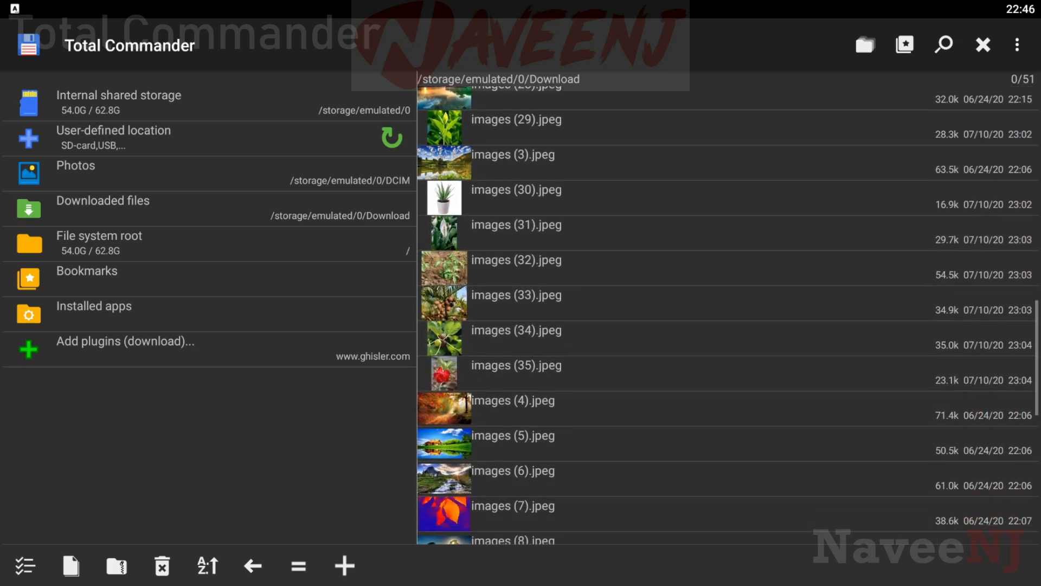
{"action": "scroll", "scroll_direction": "down", "scroll_amount": 3}
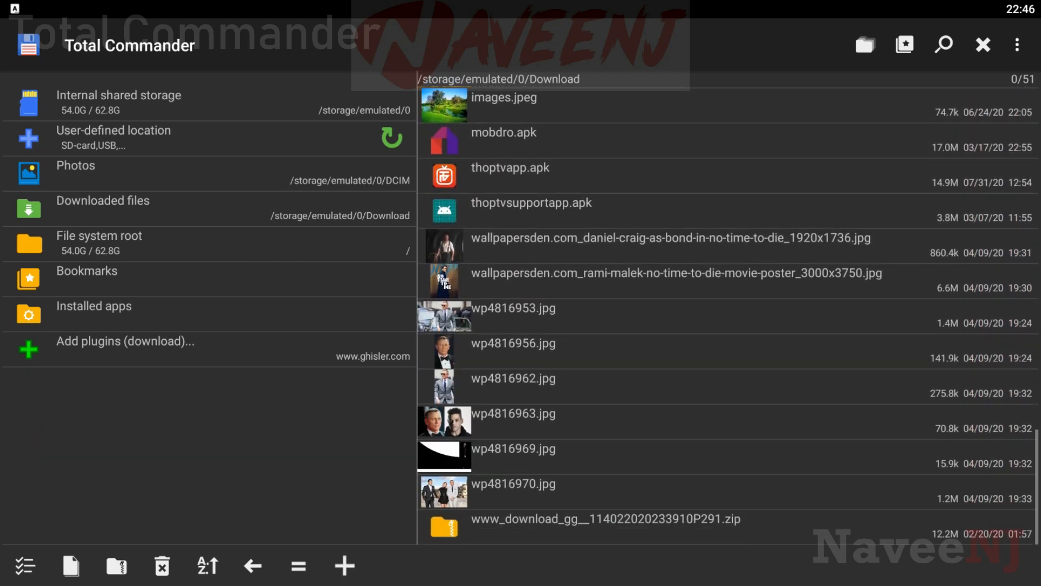
{"action": "left_click", "coordinate": [253, 566]}
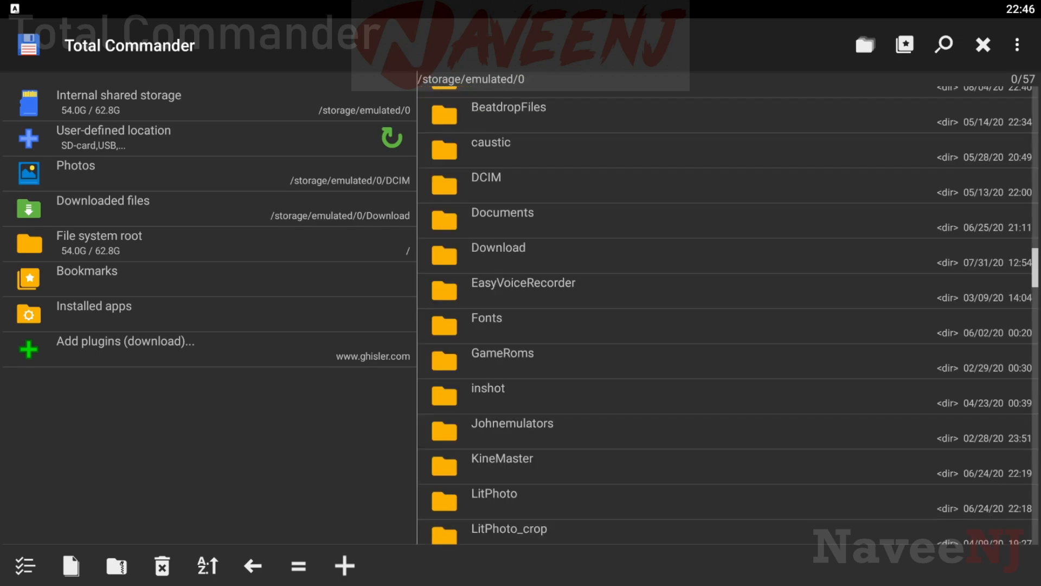
{"action": "scroll", "scroll_direction": "down", "scroll_amount": 3}
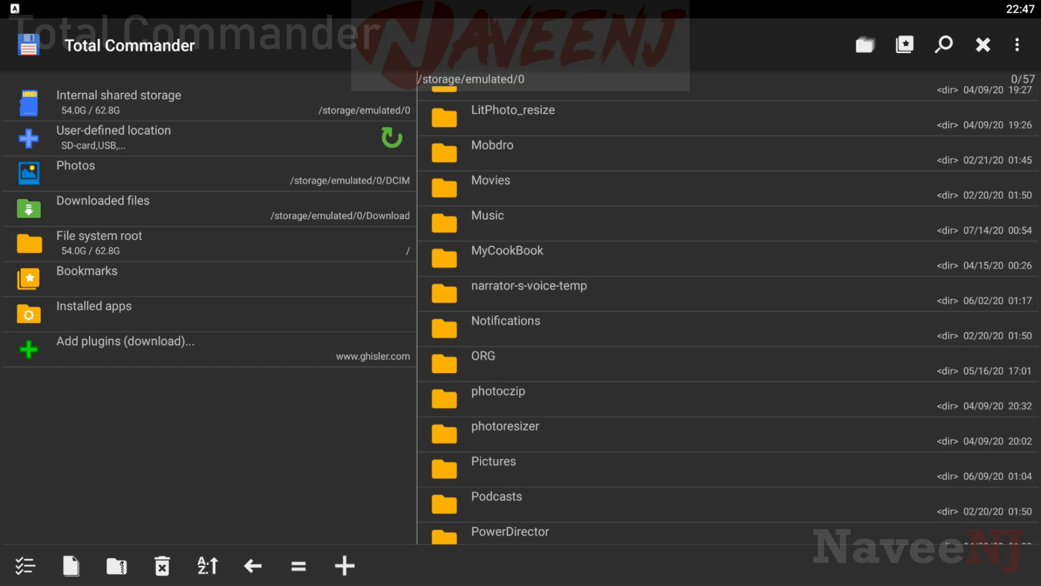
{"action": "scroll", "scroll_direction": "up", "scroll_amount": 3}
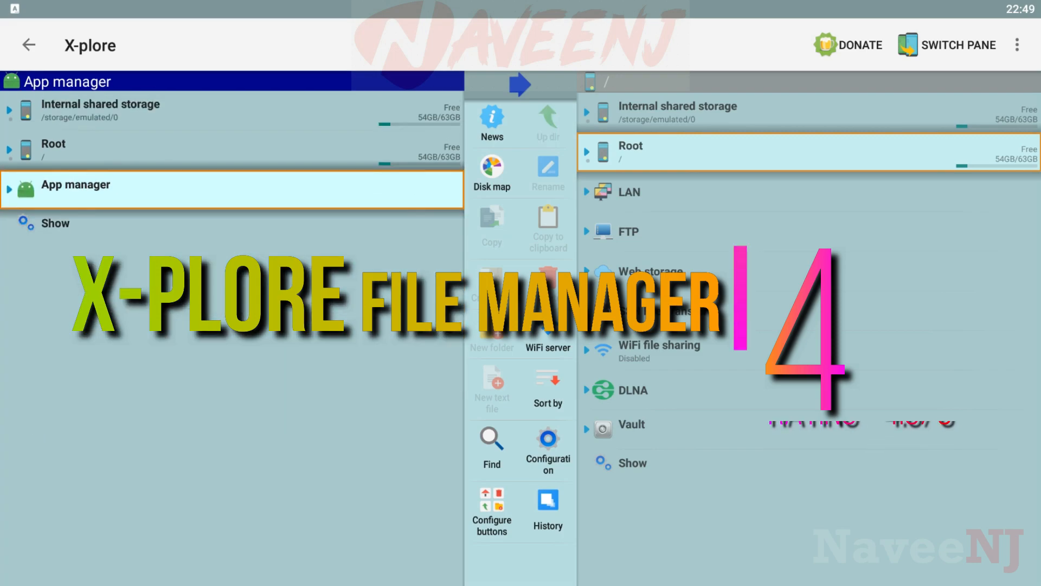
- Expand and collapse the FTP entry, expand DLNA, then bring up the three-dot overflow menu
{"action": "left_click", "coordinate": [626, 231]}
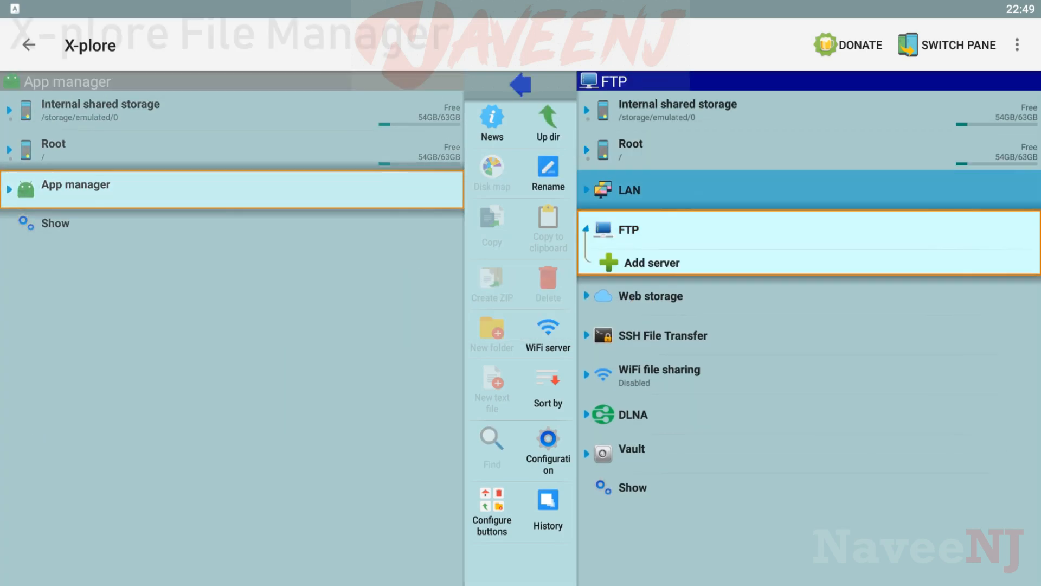
{"action": "left_click", "coordinate": [629, 146]}
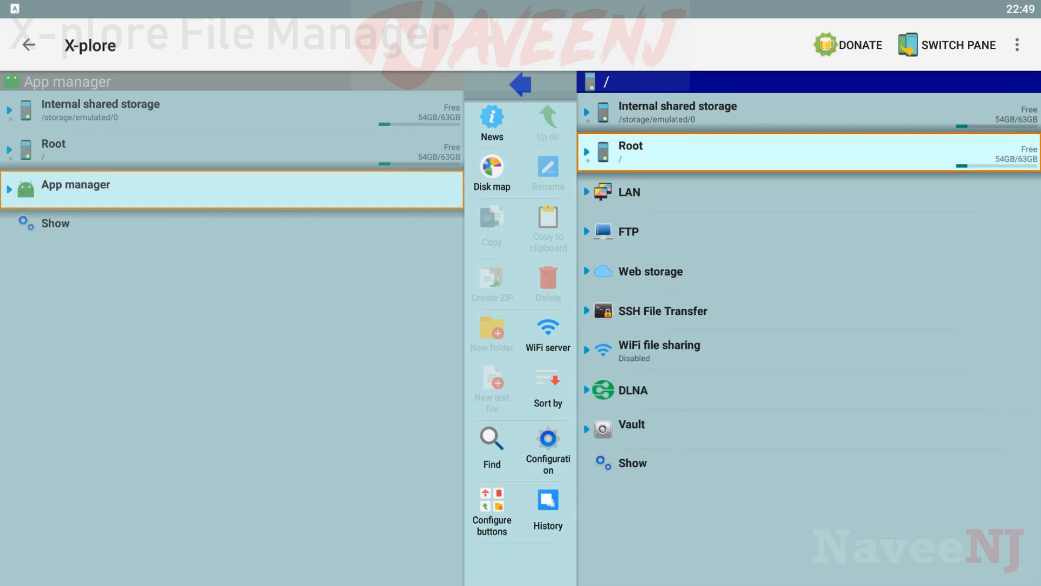
{"action": "left_click", "coordinate": [660, 345]}
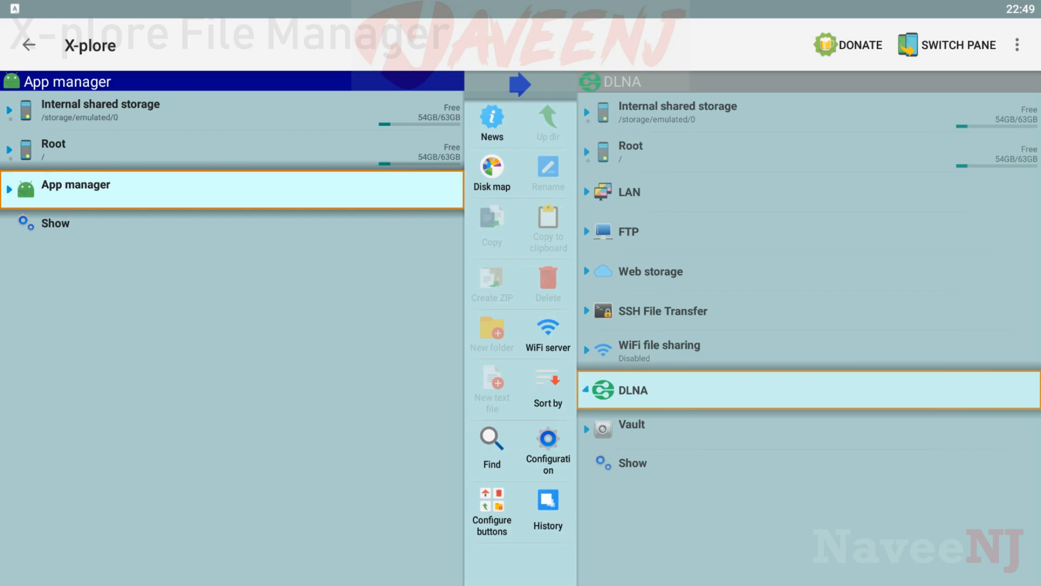
{"action": "left_click", "coordinate": [1017, 45]}
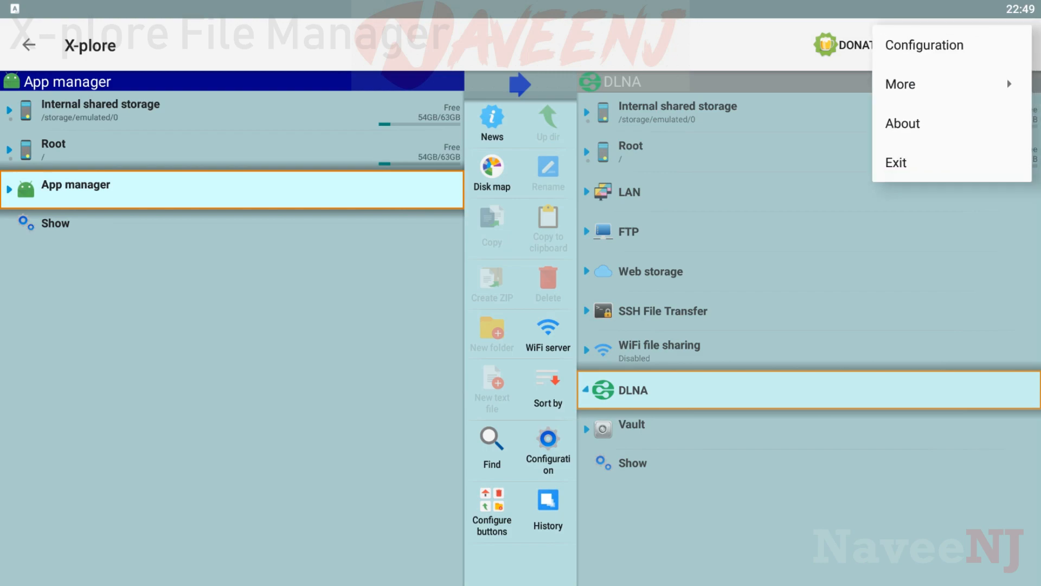
- Enter Configuration and scroll past the sorting, text coding, item height and font scale settings
{"action": "left_click", "coordinate": [905, 83]}
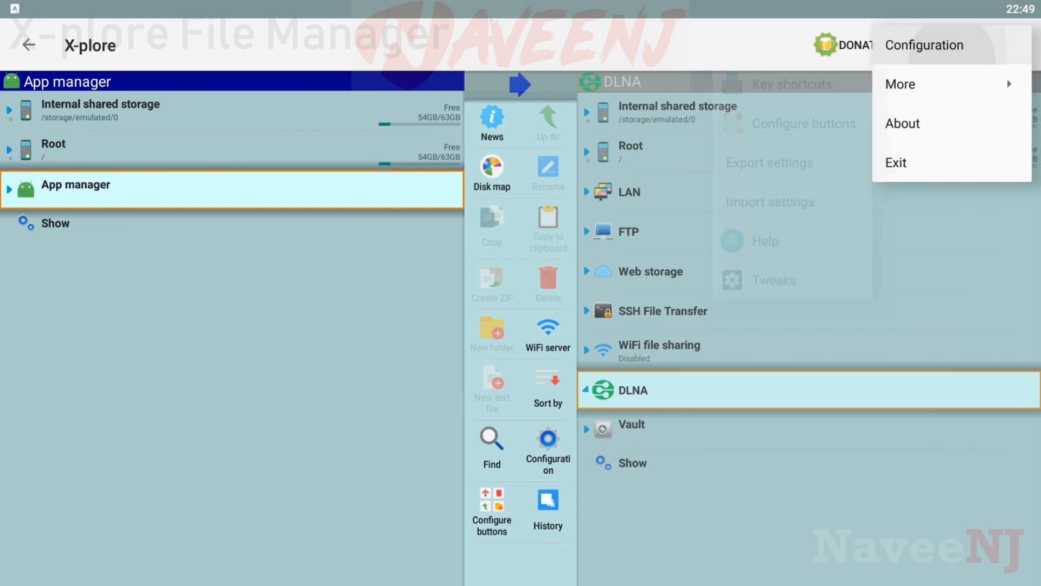
{"action": "left_click", "coordinate": [924, 45]}
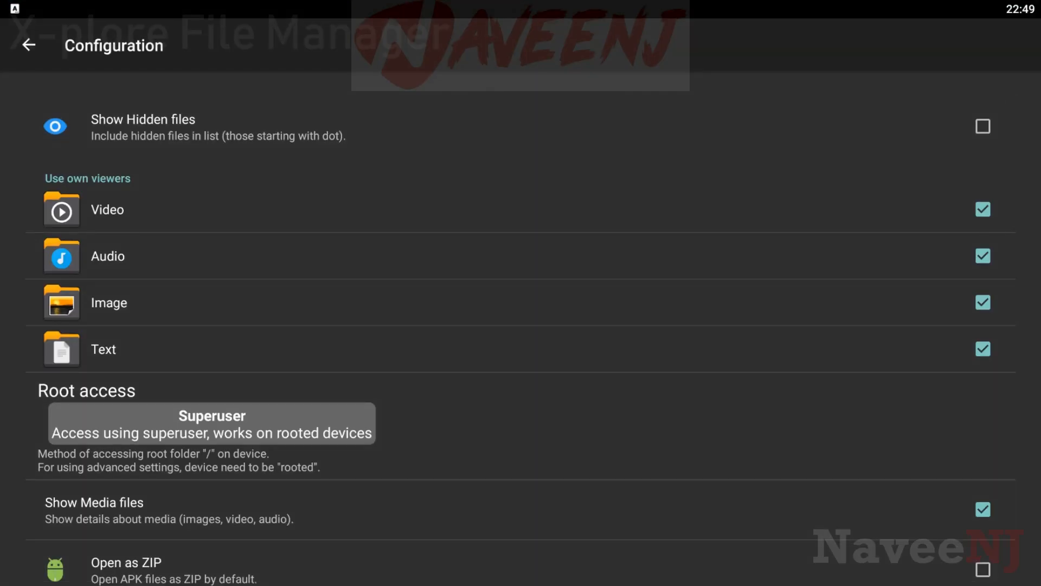
{"action": "scroll", "scroll_direction": "down", "scroll_amount": 3}
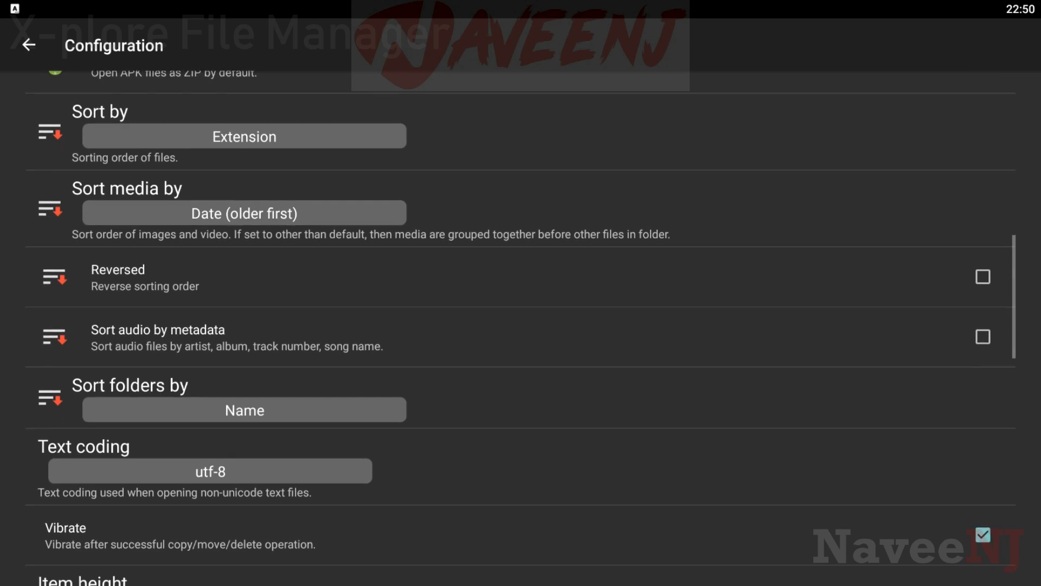
{"action": "scroll", "scroll_direction": "down", "scroll_amount": 3}
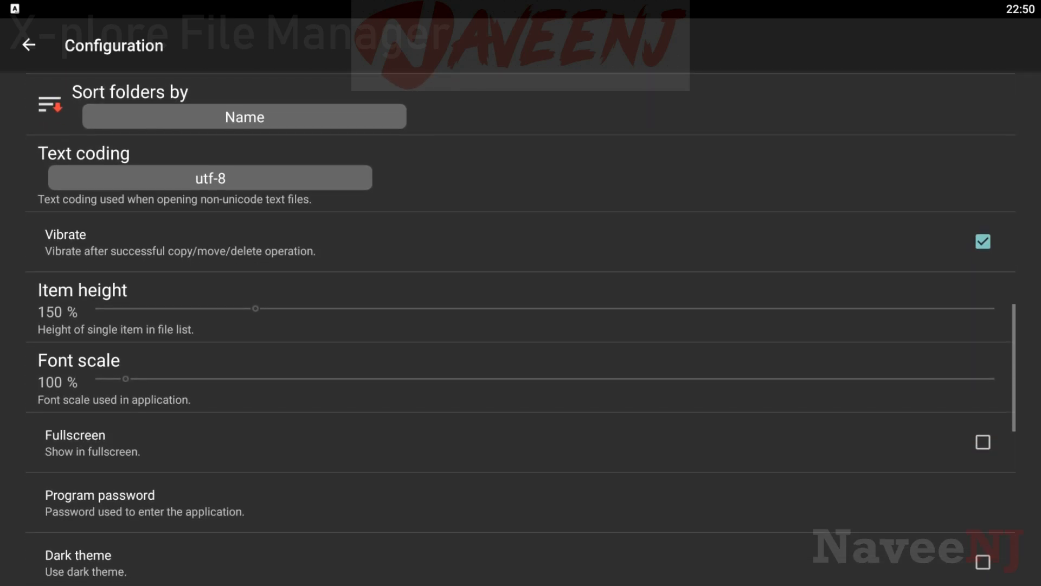
{"action": "scroll", "scroll_direction": "down", "scroll_amount": 3}
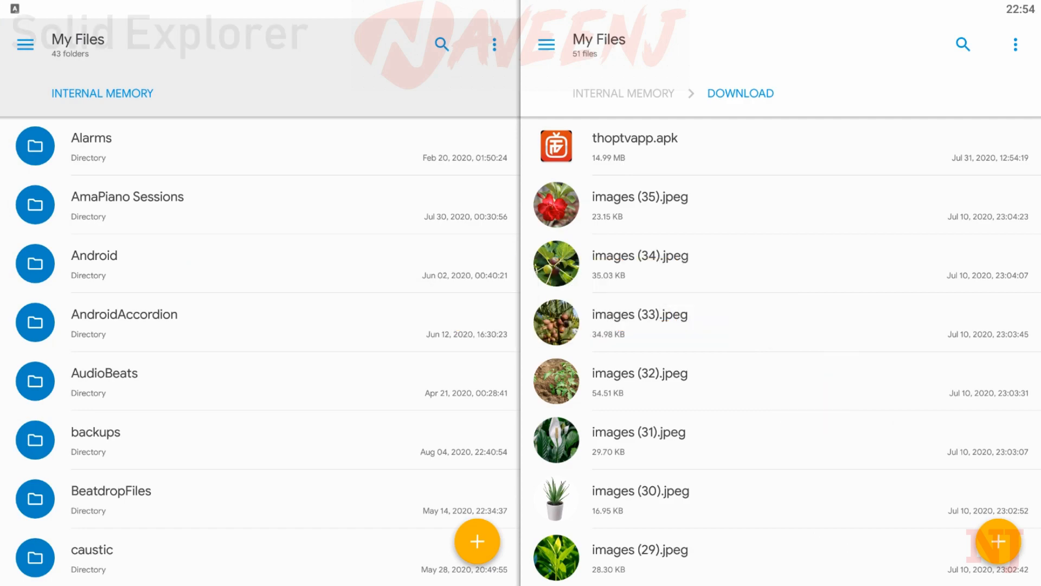
{"action": "left_click", "coordinate": [91, 138]}
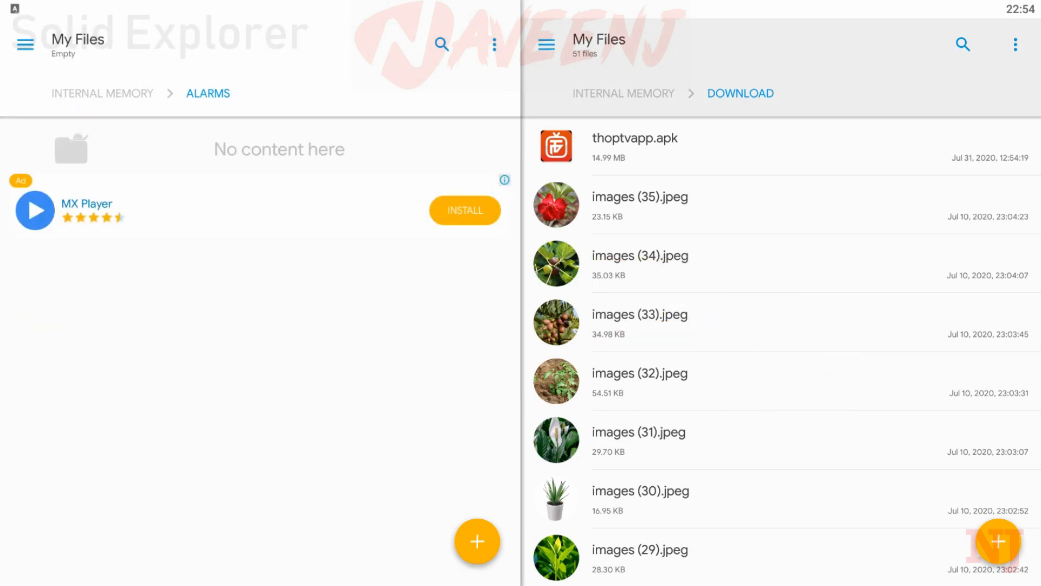
{"action": "left_click", "coordinate": [25, 45]}
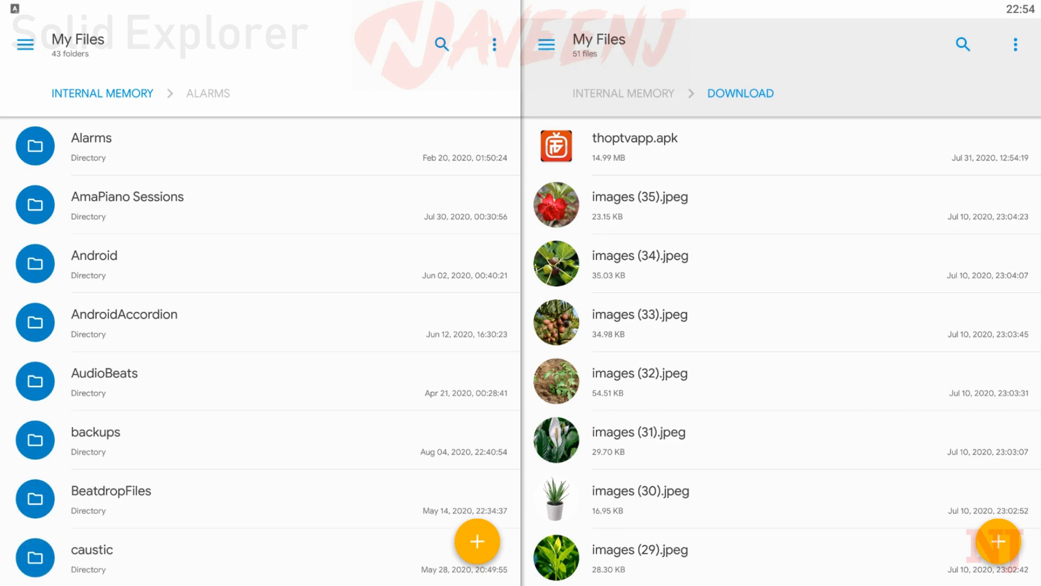
{"action": "scroll", "scroll_direction": "down", "scroll_amount": 3}
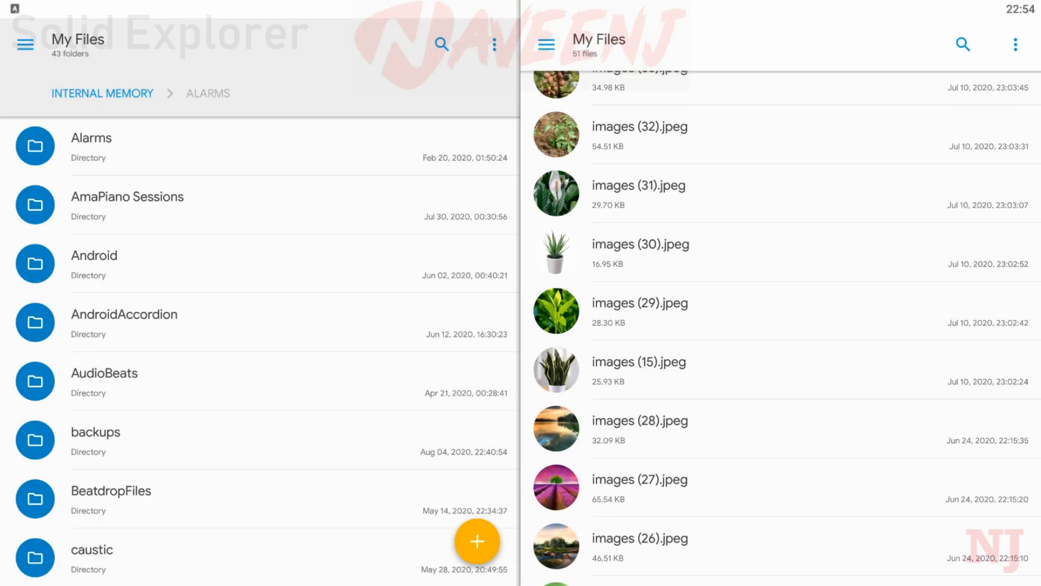
{"action": "left_click", "coordinate": [640, 389]}
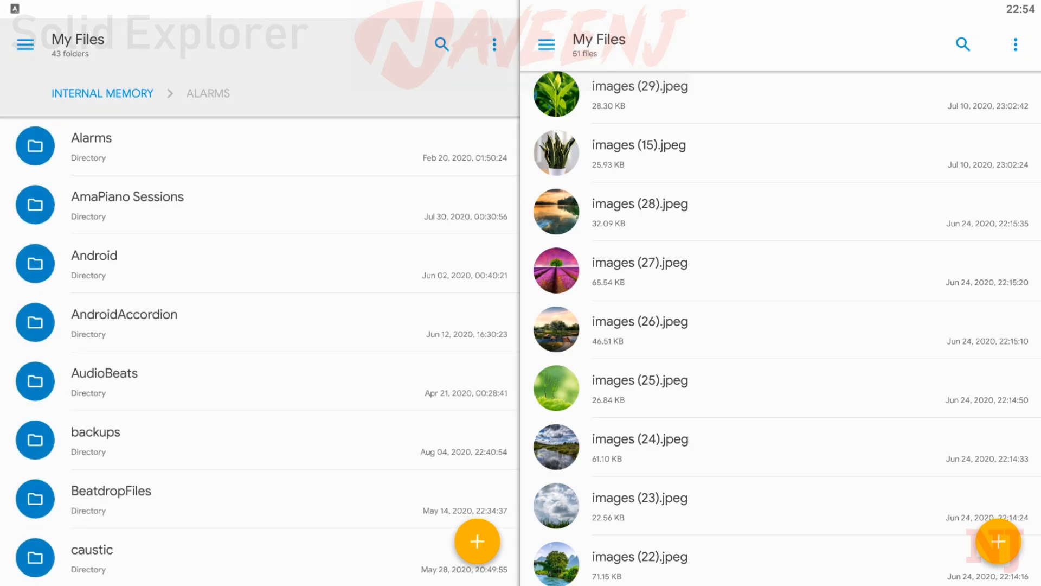
{"action": "left_click", "coordinate": [25, 45]}
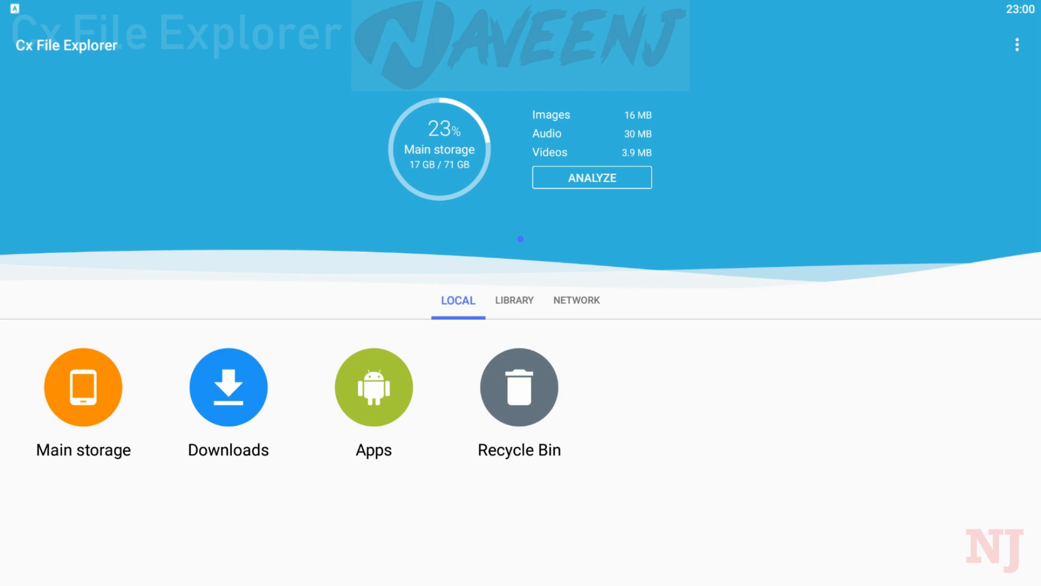
{"action": "left_click", "coordinate": [227, 387]}
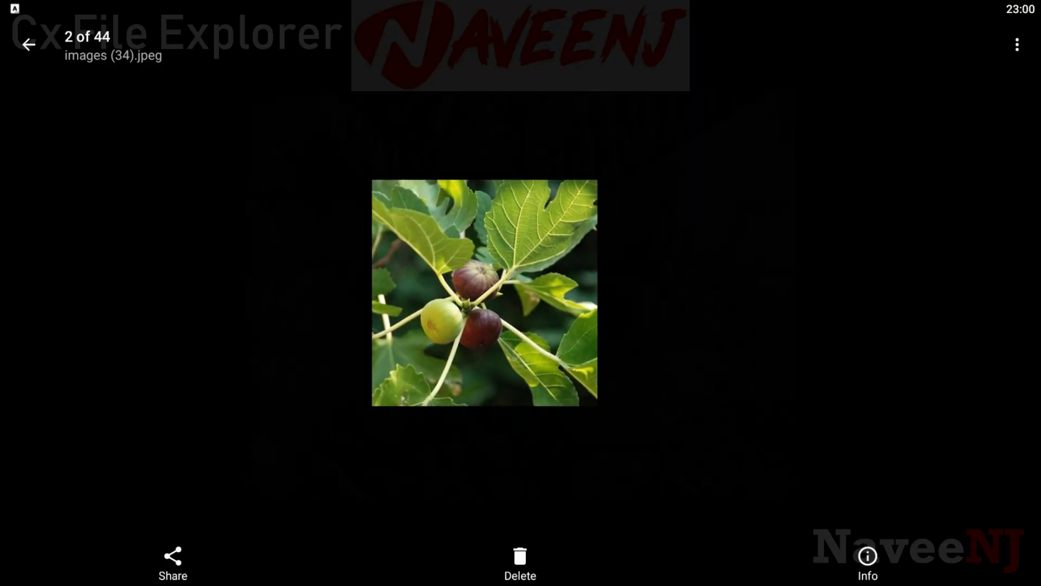
{"action": "scroll", "scroll_direction": "left", "scroll_amount": 3}
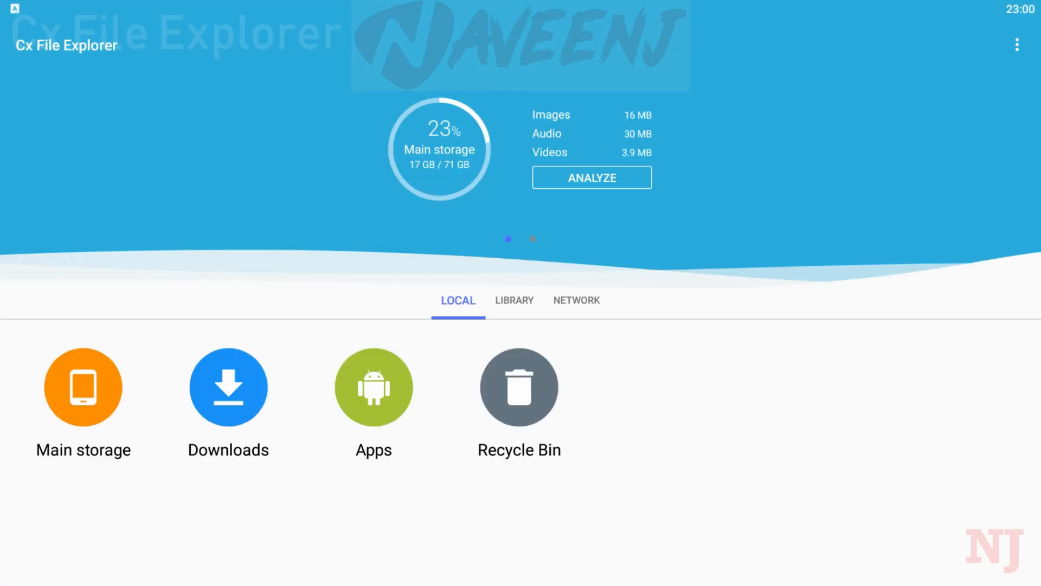
- Show the LIBRARY categories, enter Main storage and bring up its New/Search/Refresh menu
{"action": "left_click", "coordinate": [513, 300]}
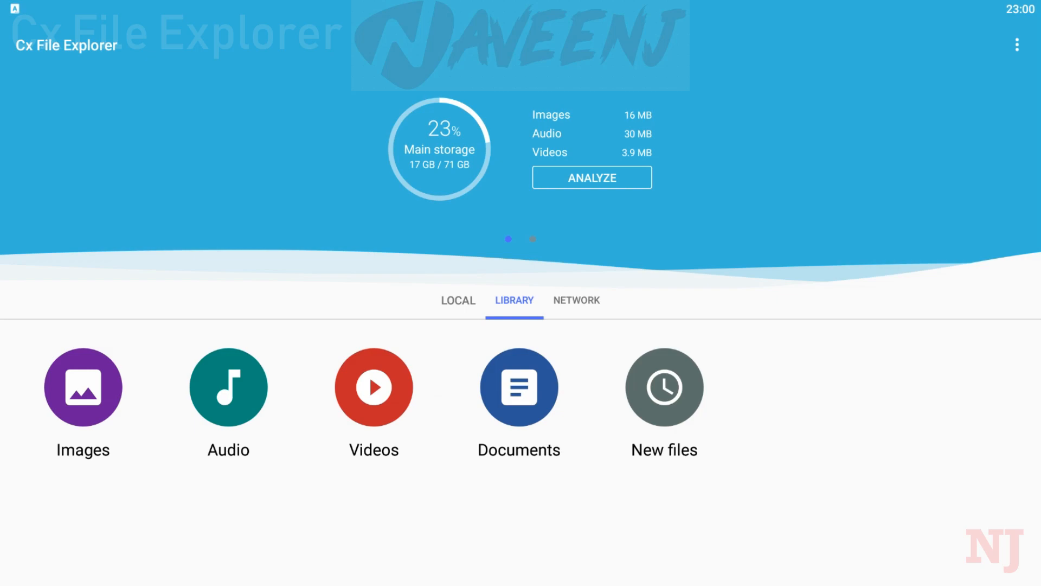
{"action": "left_click", "coordinate": [458, 299]}
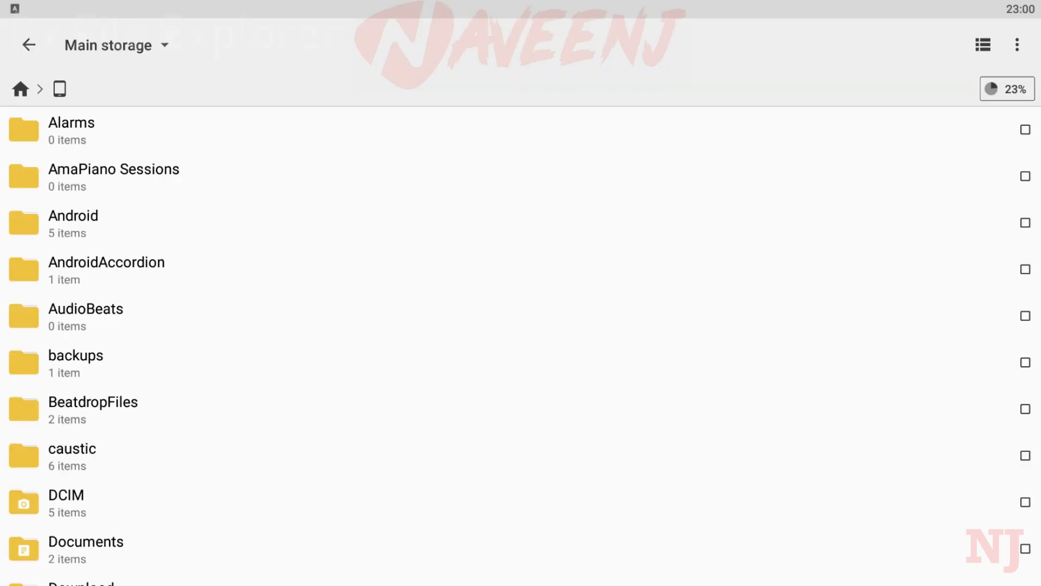
{"action": "left_click", "coordinate": [1017, 44]}
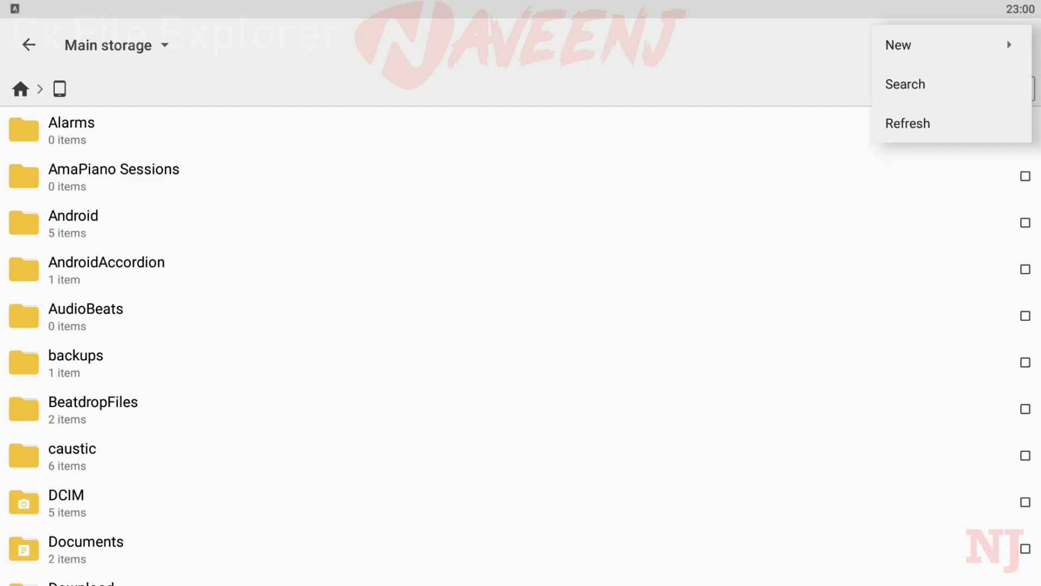